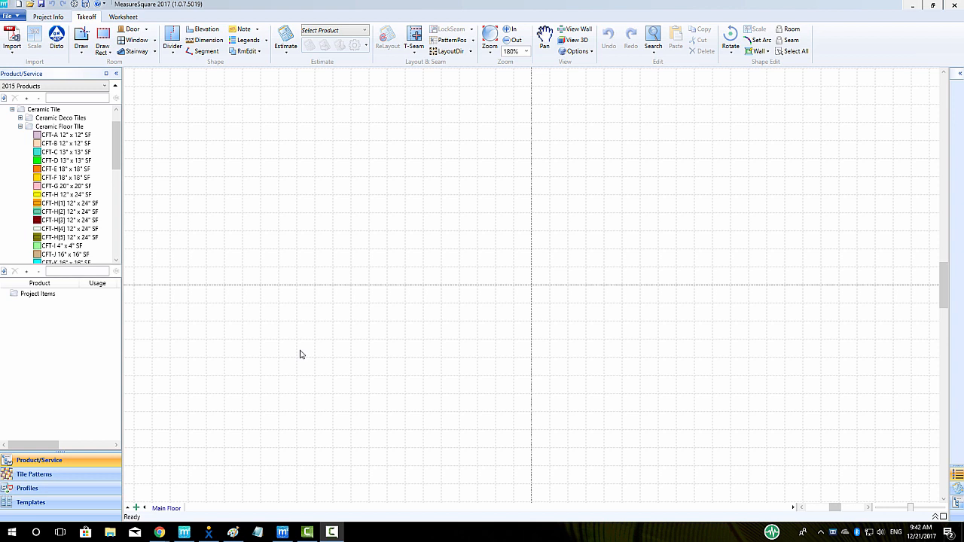
{"action": "mouse_move", "coordinate": [131, 240]}
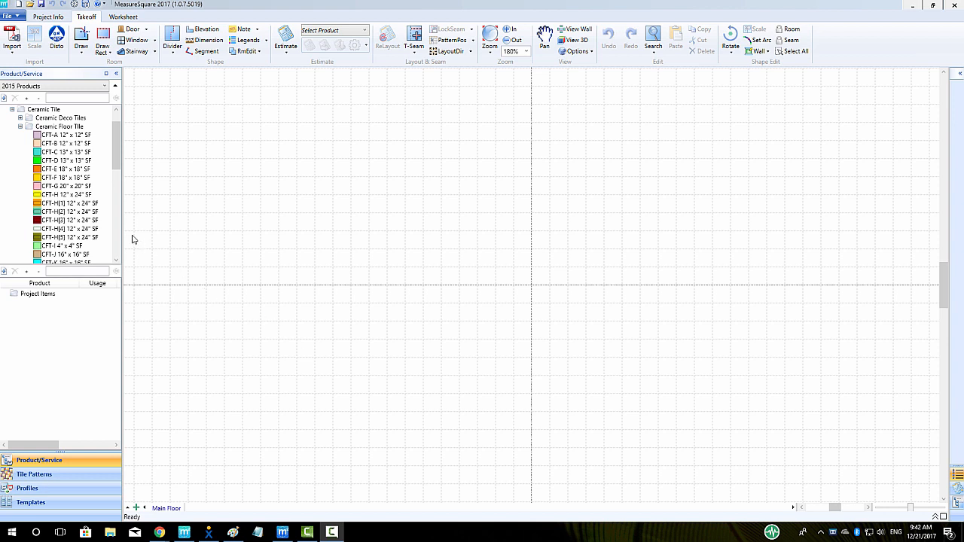
{"action": "mouse_move", "coordinate": [68, 203]}
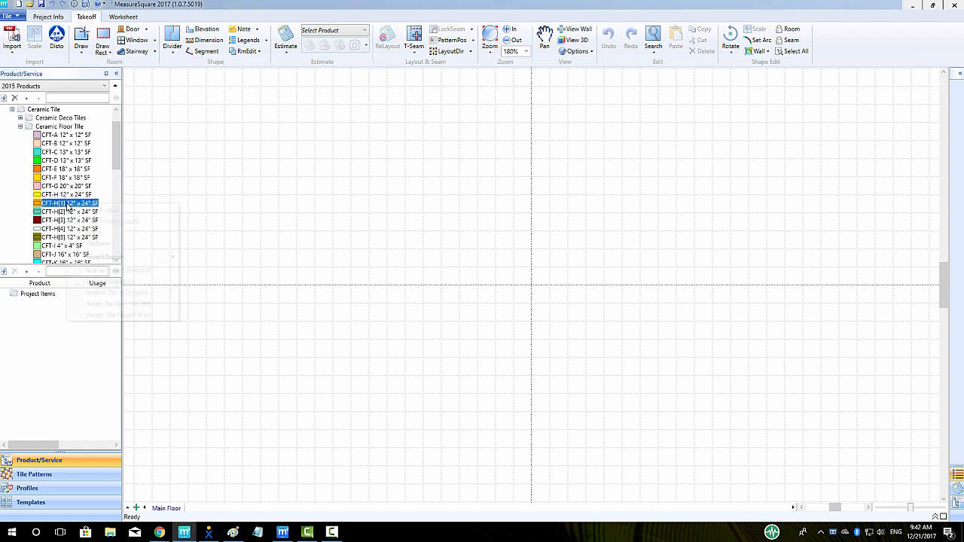
Bring up the right-click actions for the CFT-H[1] 12" x 24" SF tile.
{"action": "right_click", "coordinate": [70, 204]}
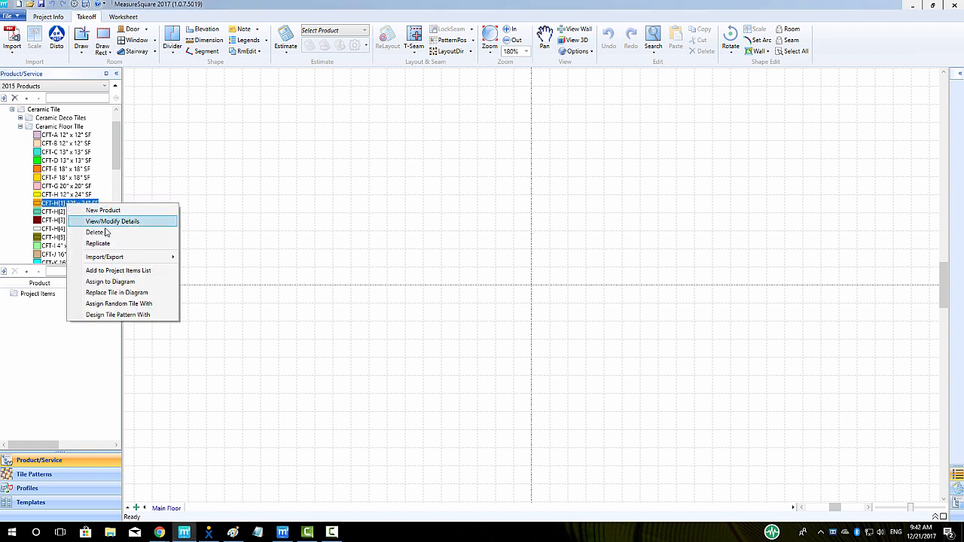
{"action": "mouse_move", "coordinate": [117, 292]}
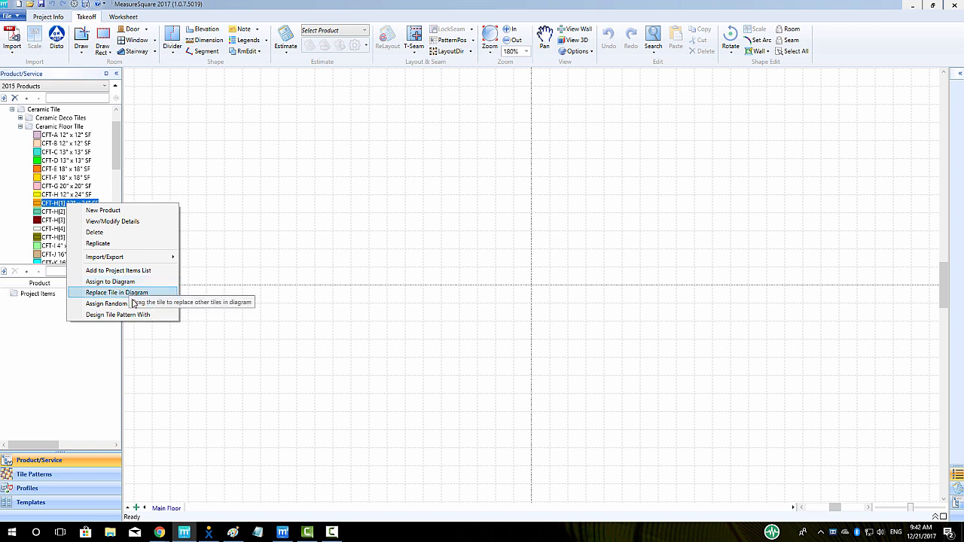
{"action": "mouse_move", "coordinate": [118, 314]}
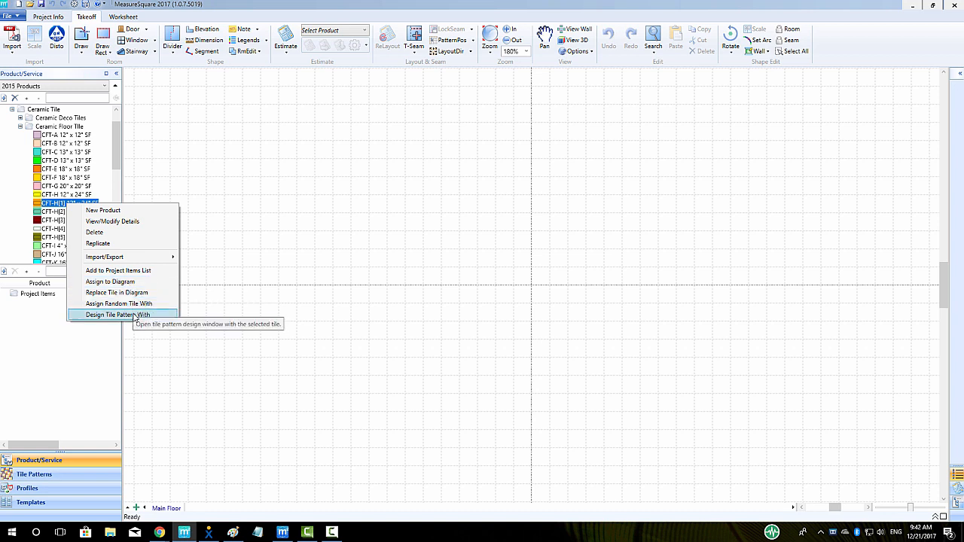
Design a pattern with the tile, previewing each layout and ending on staggered brick.
{"action": "left_click", "coordinate": [119, 314]}
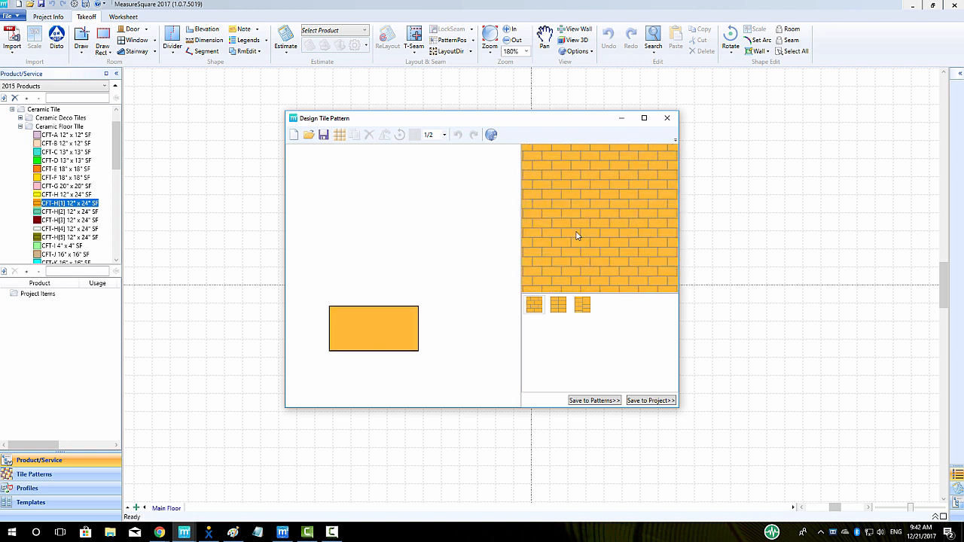
{"action": "left_click", "coordinate": [558, 305]}
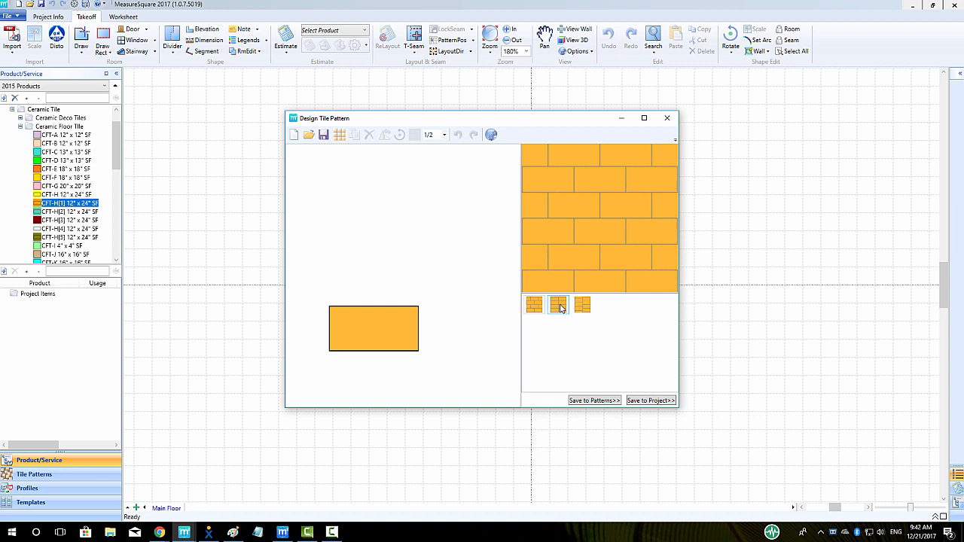
{"action": "left_click", "coordinate": [558, 304]}
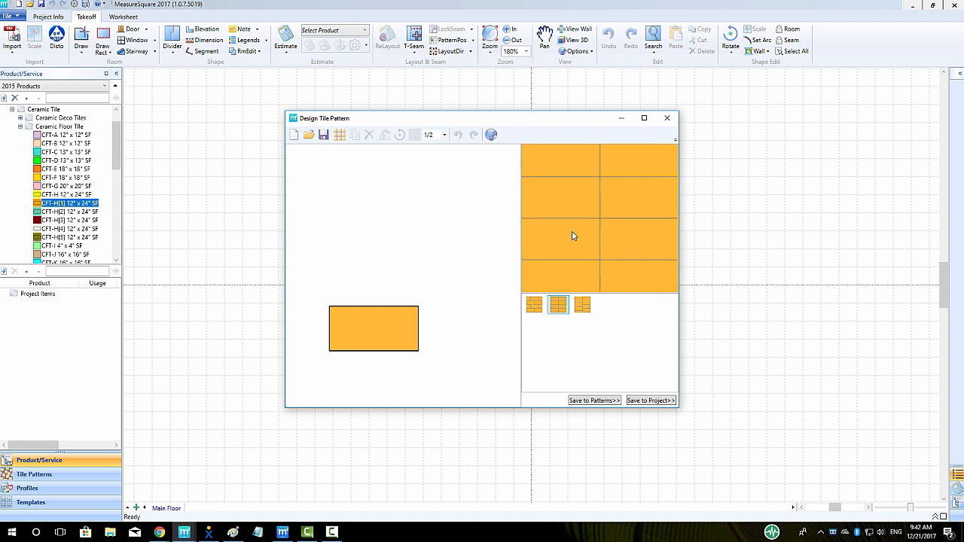
{"action": "left_click", "coordinate": [583, 305]}
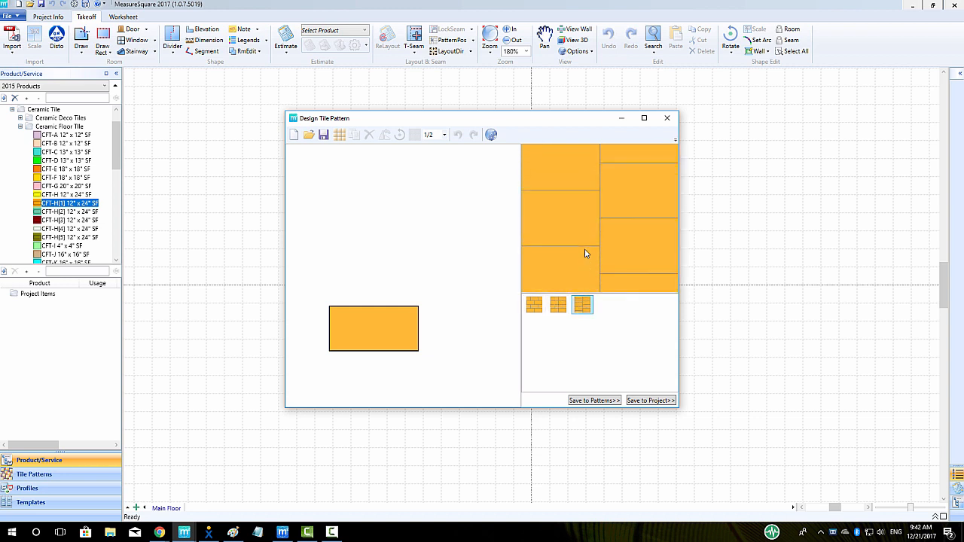
{"action": "left_click", "coordinate": [534, 305]}
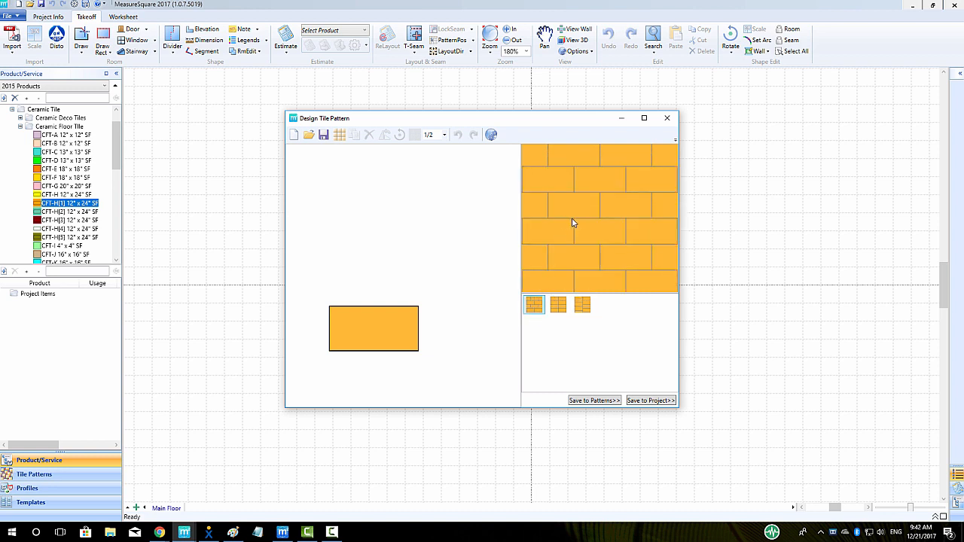
{"action": "mouse_move", "coordinate": [529, 208]}
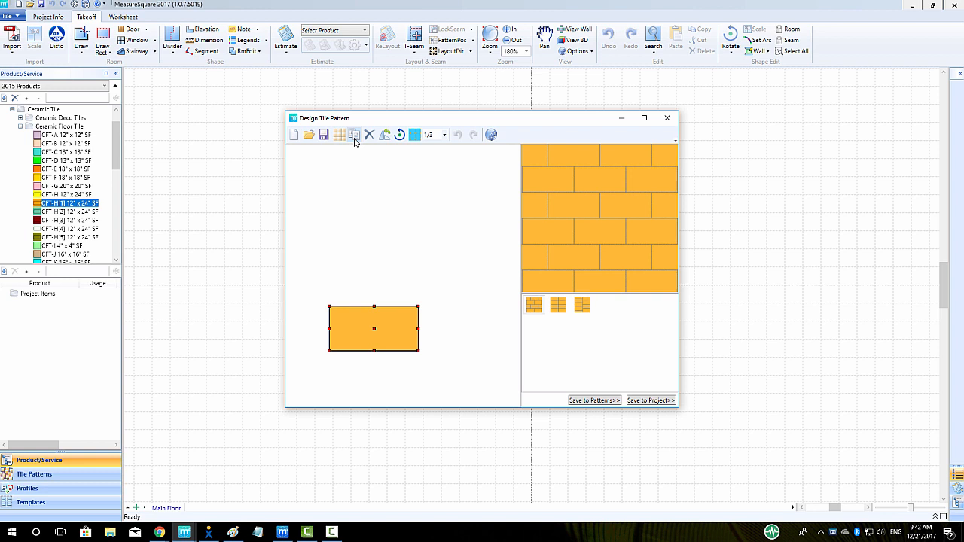
Stack a tile copy offset by one third above the first, then start saving to project.
{"action": "left_click", "coordinate": [354, 135]}
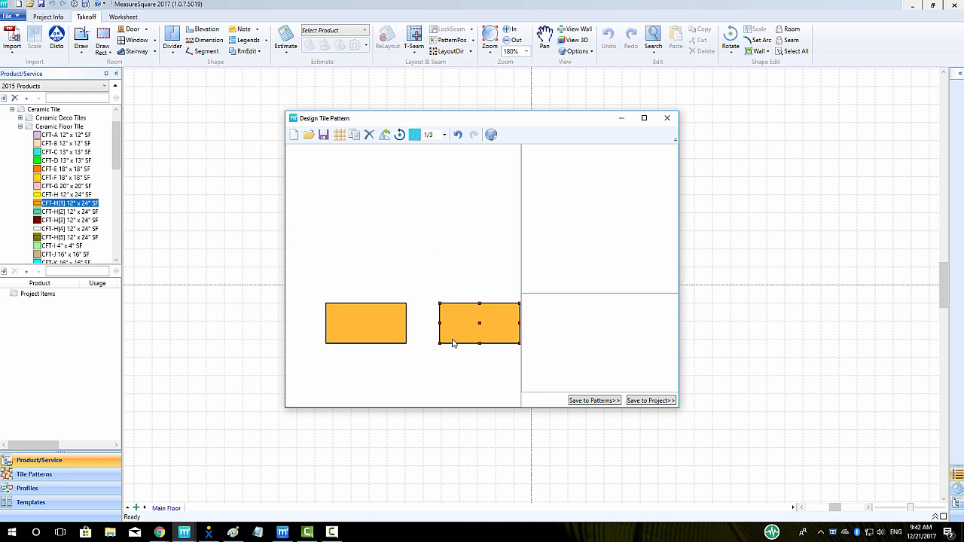
{"action": "mouse_move", "coordinate": [441, 350]}
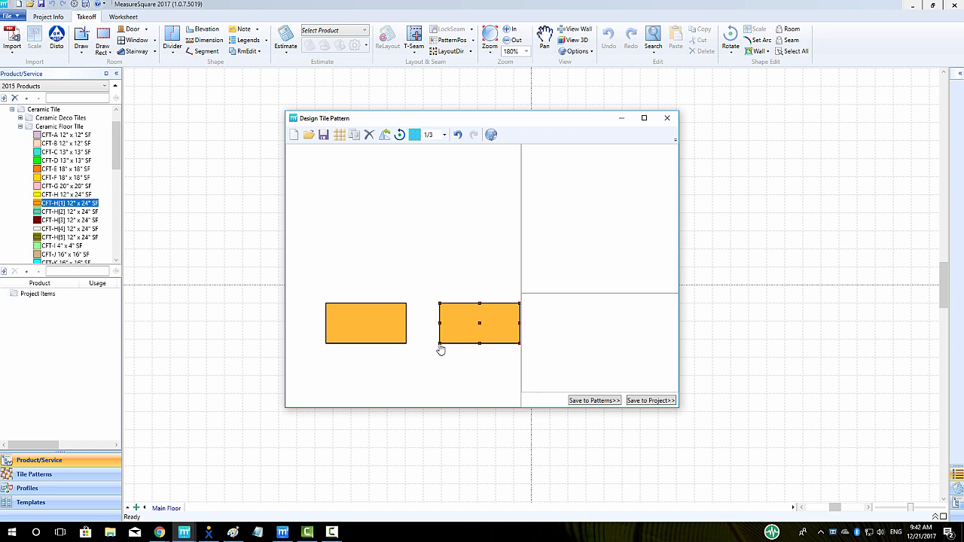
{"action": "left_click_drag", "start_coordinate": [478, 322], "coordinate": [445, 282]}
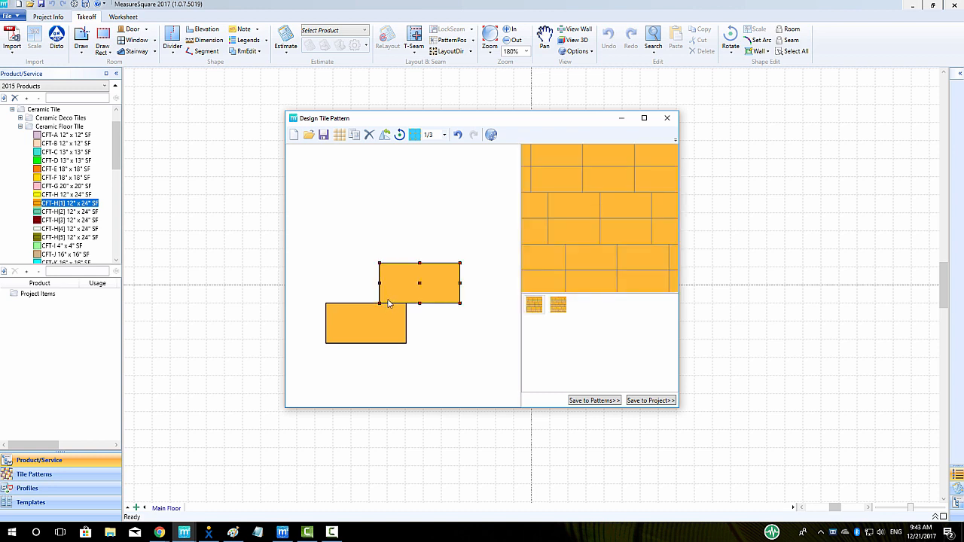
{"action": "left_click", "coordinate": [558, 305]}
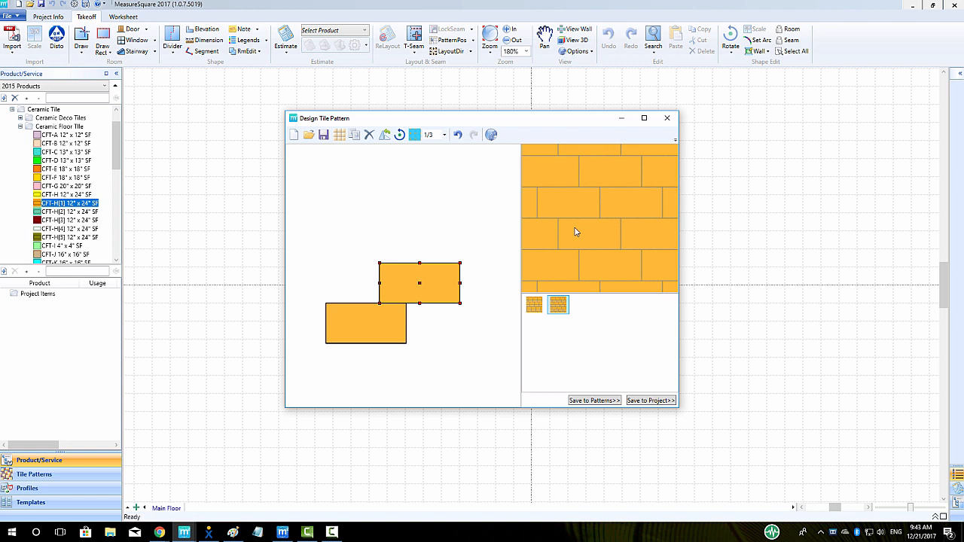
{"action": "left_click", "coordinate": [651, 400]}
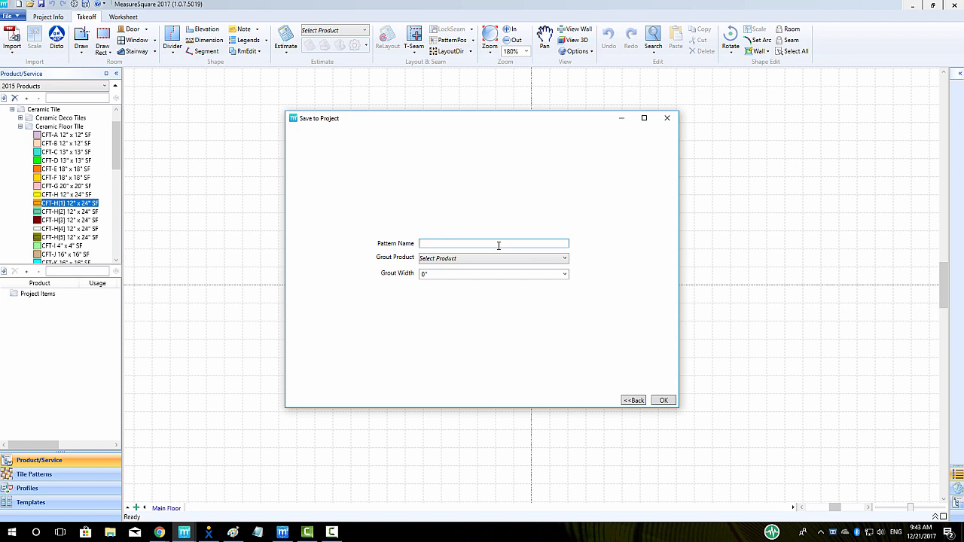
Enter 'For Project Only' as the pattern name, then go back to the designer.
{"action": "type", "text": "For Proj"}
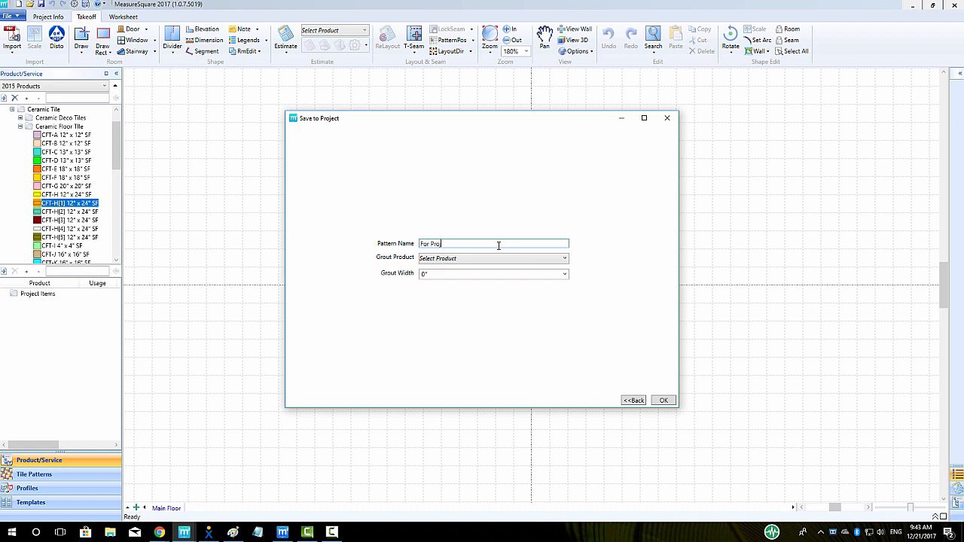
{"action": "type", "text": "ect Only"}
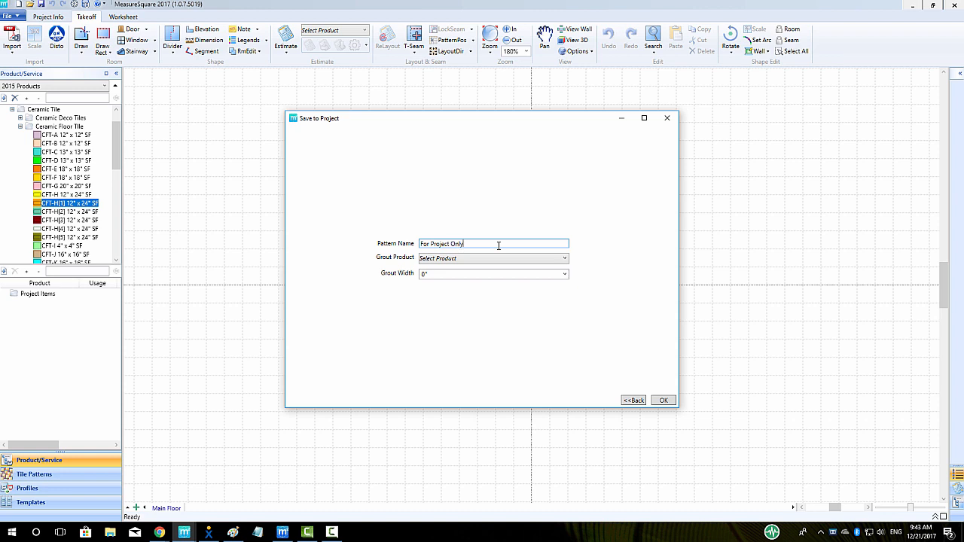
{"action": "mouse_move", "coordinate": [642, 376]}
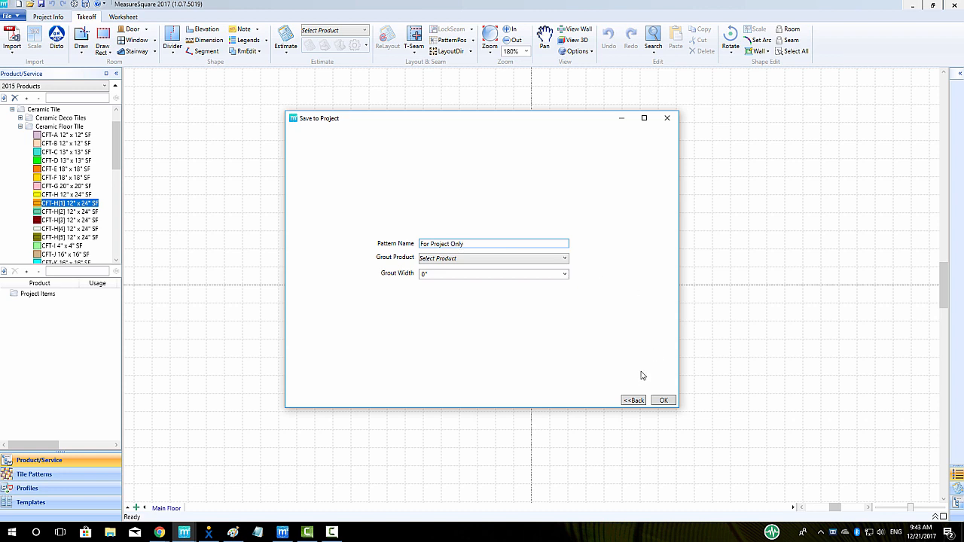
{"action": "left_click", "coordinate": [634, 400]}
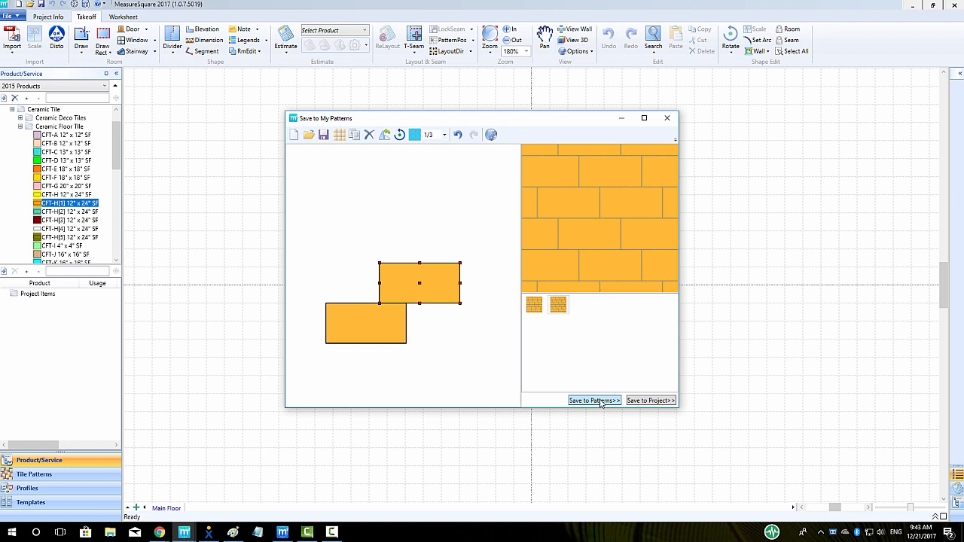
Save the offset pattern to My Patterns as 'Brickwork for Future Use on All Projects'.
{"action": "left_click", "coordinate": [594, 400]}
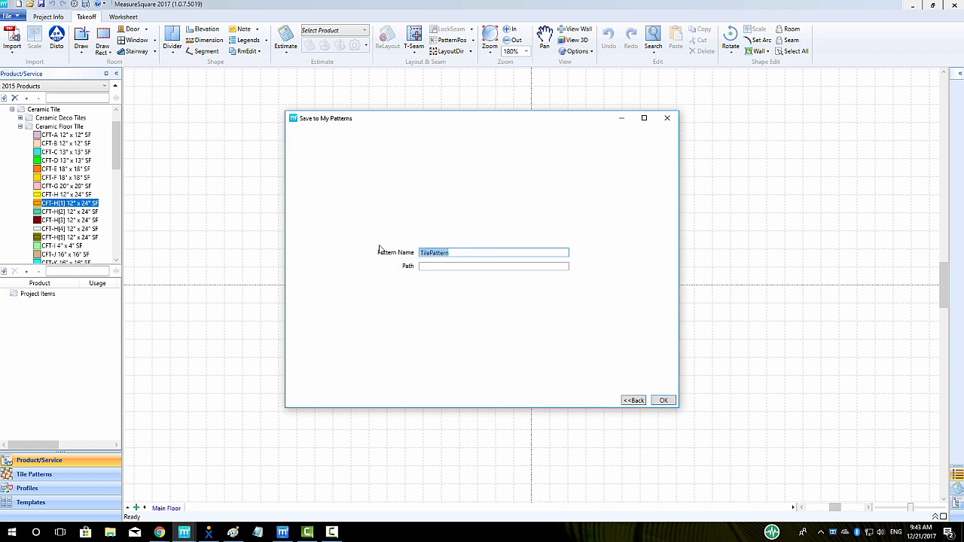
{"action": "type", "text": "Brickwork for Future USe"}
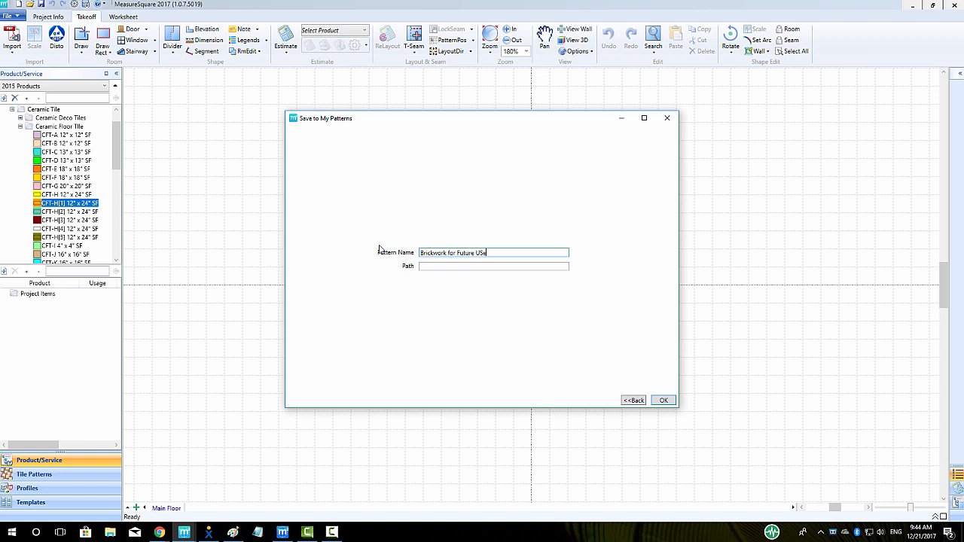
{"action": "type", "text": "on All Pr"}
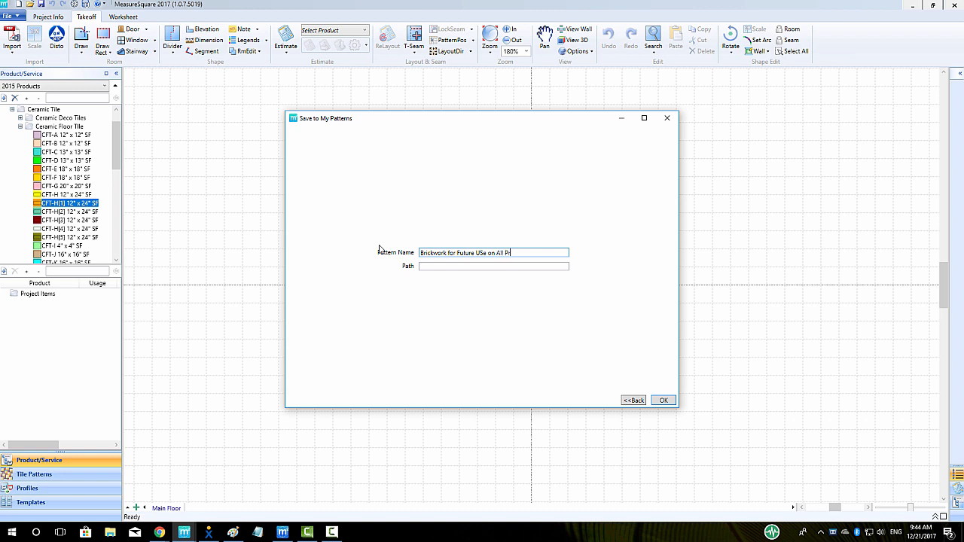
{"action": "type", "text": "ojects"}
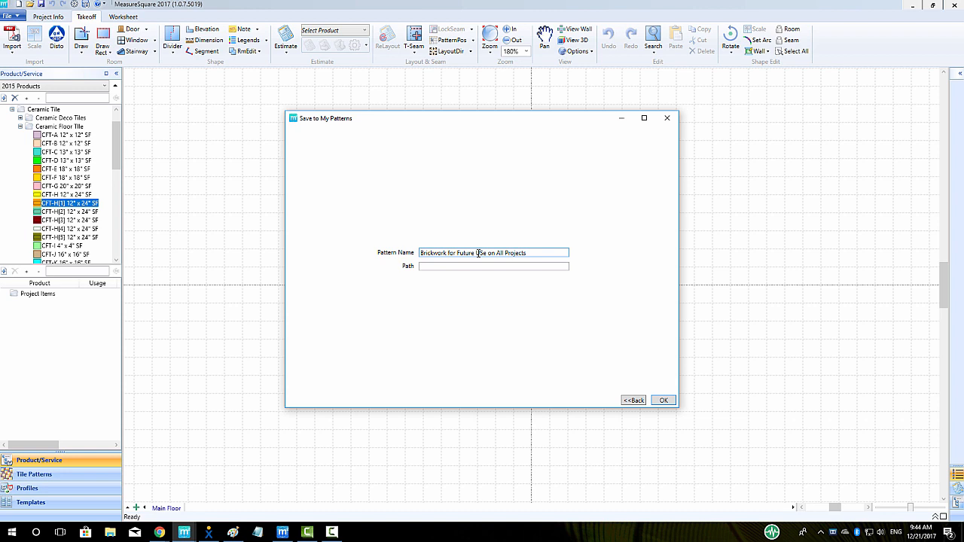
{"action": "left_click", "coordinate": [493, 266]}
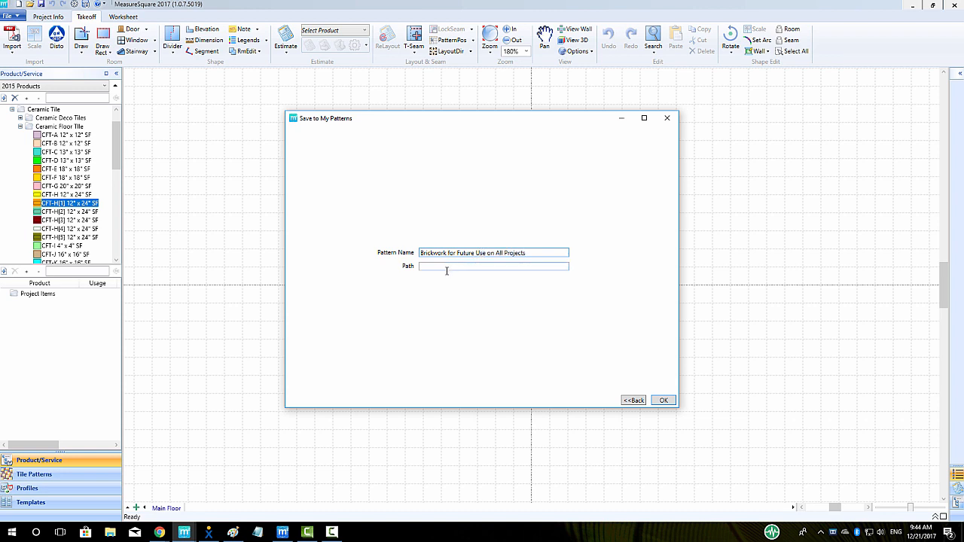
{"action": "mouse_move", "coordinate": [620, 375]}
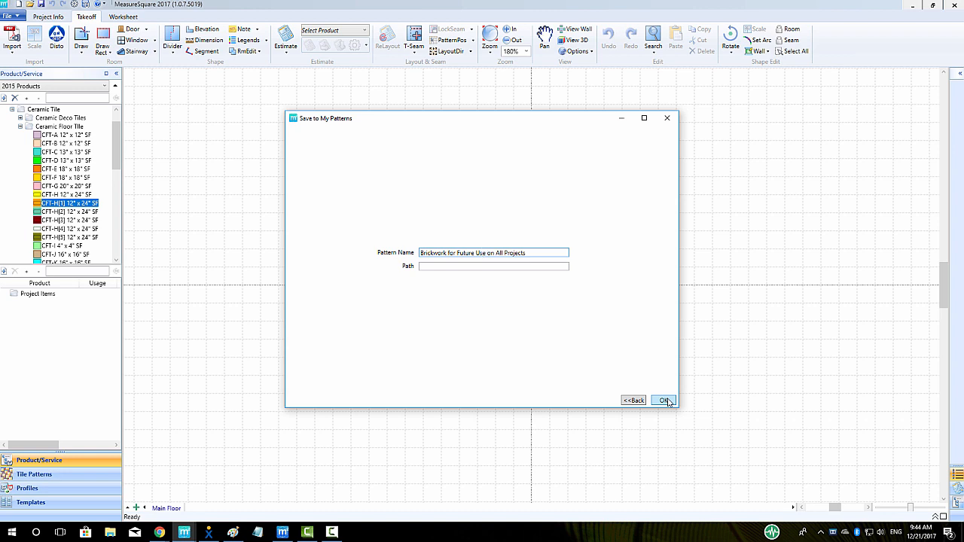
{"action": "left_click", "coordinate": [663, 400]}
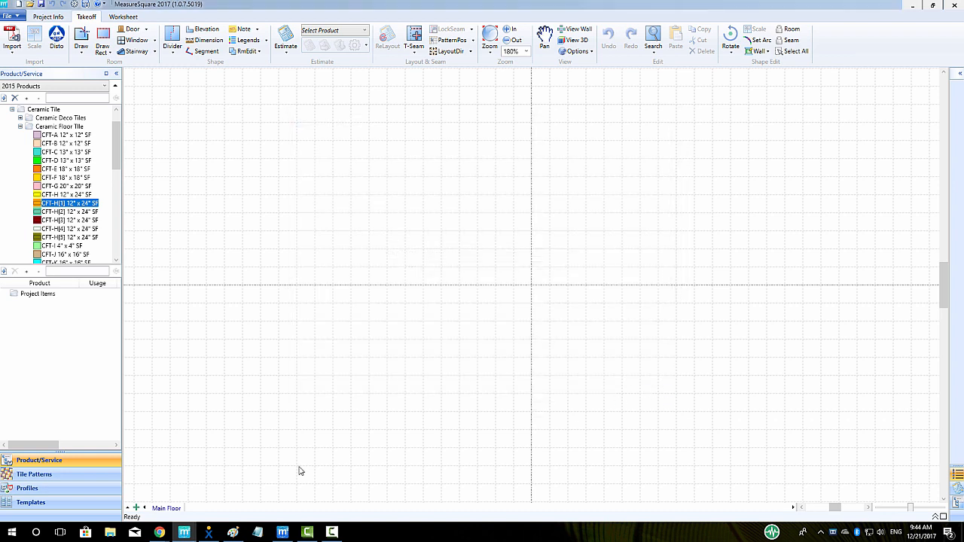
Draw a rectangular room and tile it with the brickwork pattern in CFT-H[1] 12" x 24" tile.
{"action": "left_click", "coordinate": [34, 474]}
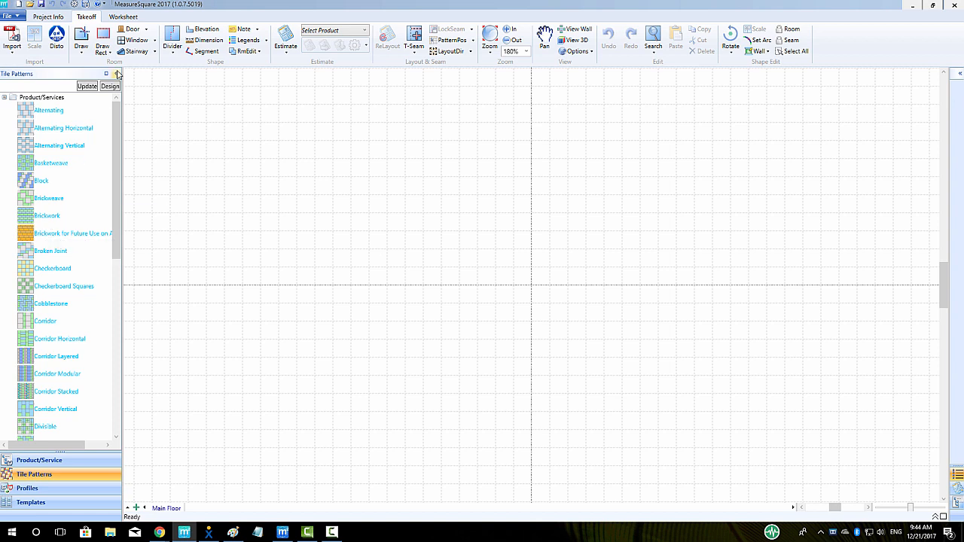
{"action": "left_click_drag", "start_coordinate": [226, 136], "coordinate": [305, 207]}
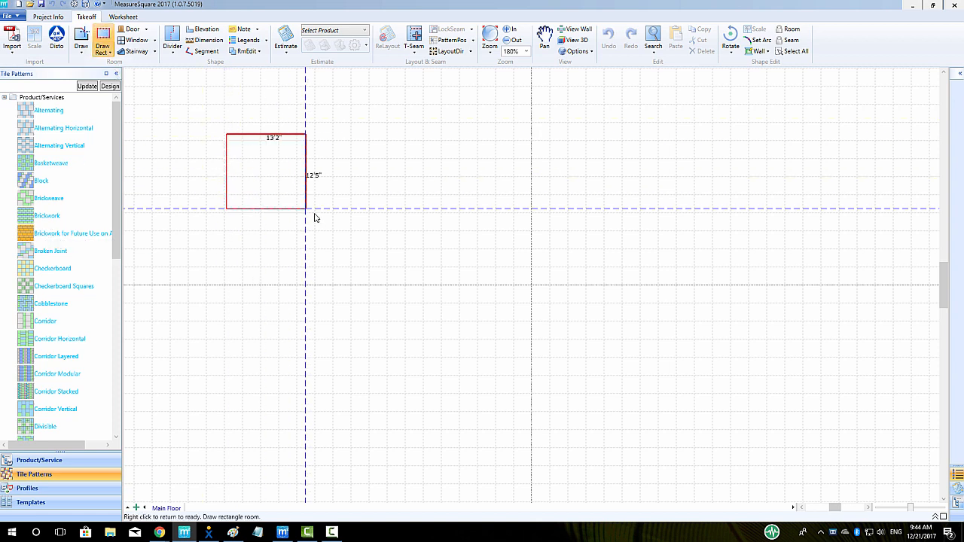
{"action": "double_click", "coordinate": [72, 234]}
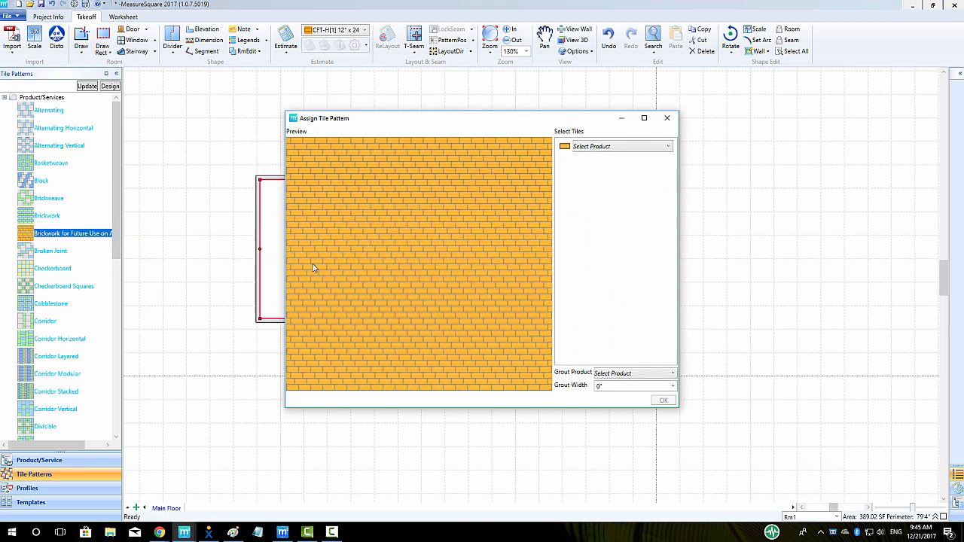
{"action": "left_click", "coordinate": [666, 147]}
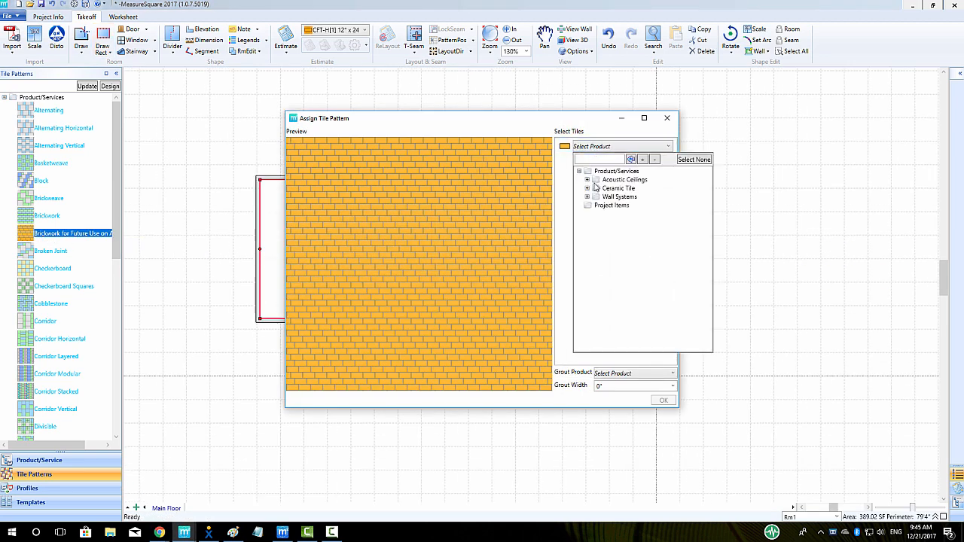
{"action": "left_click", "coordinate": [589, 189]}
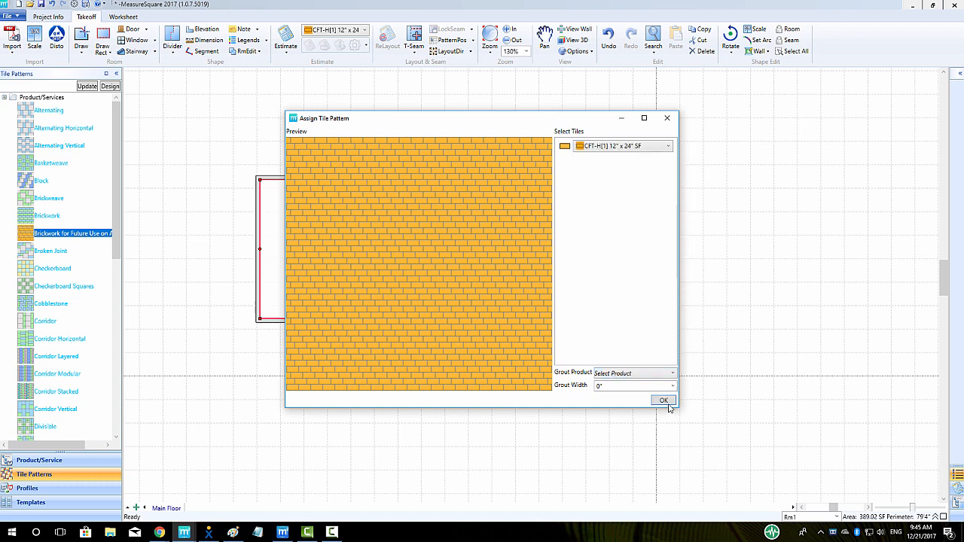
{"action": "left_click", "coordinate": [663, 400]}
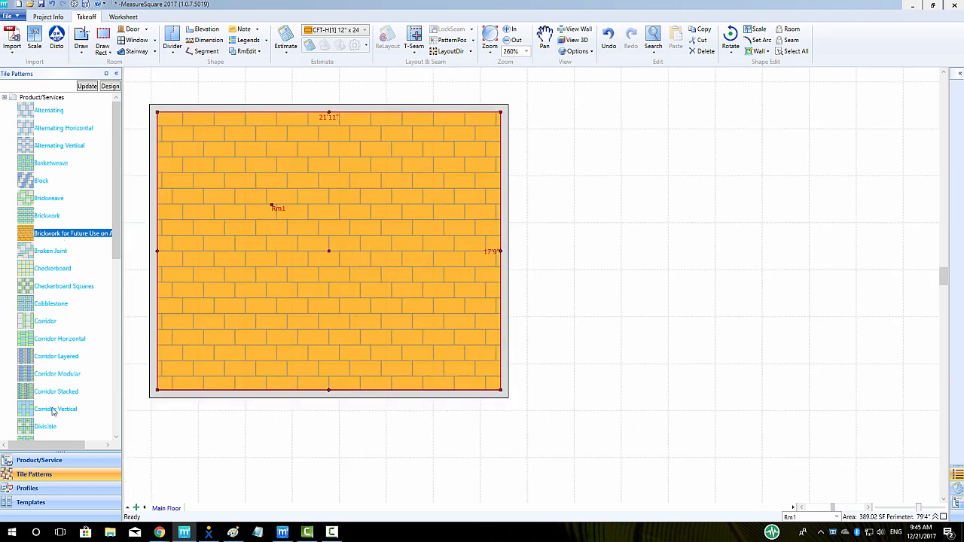
Show Project Items listing 408.00 SF of CFT-H[1] tile under Brickwork.
{"action": "left_click", "coordinate": [39, 461]}
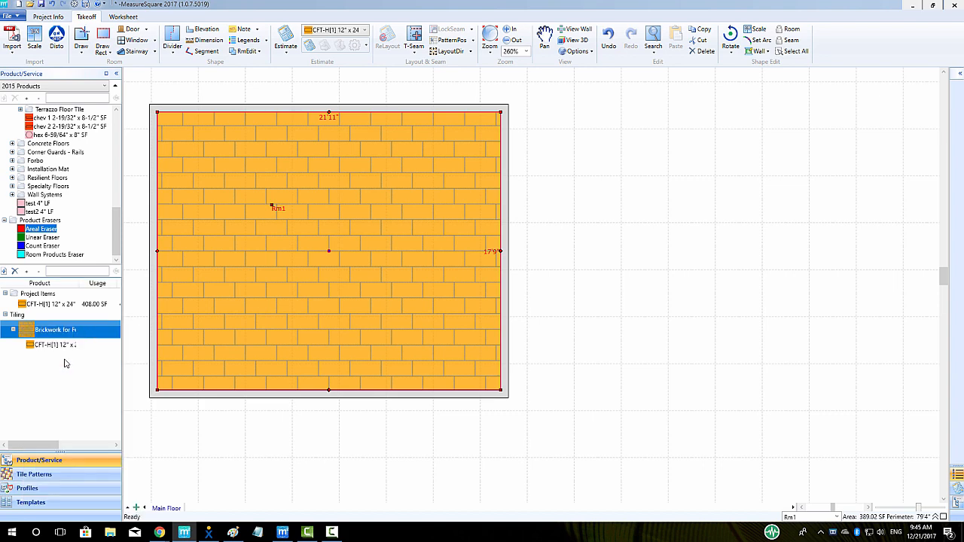
Edit the brickwork pattern to use 12.623 Gal/Box grout at 3/16" grout width.
{"action": "right_click", "coordinate": [52, 330]}
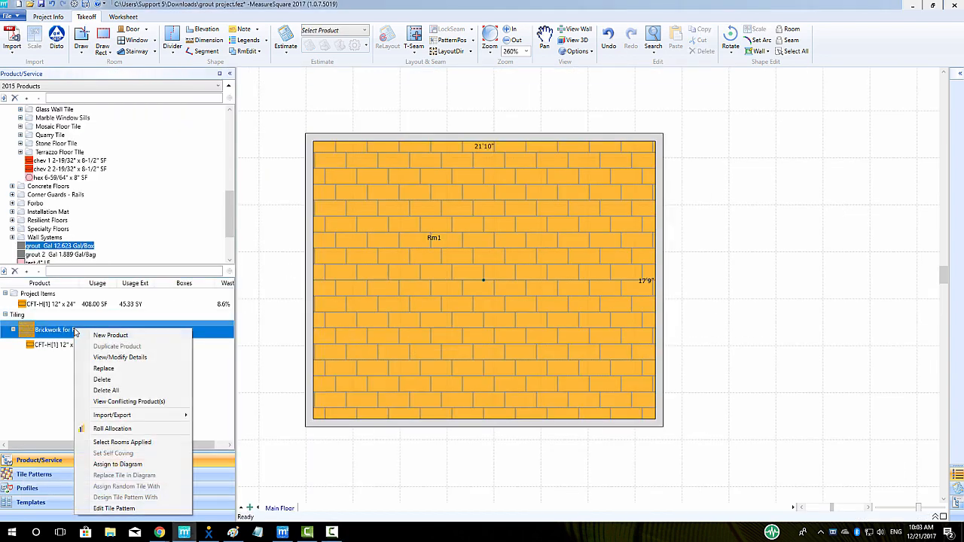
{"action": "left_click", "coordinate": [120, 357]}
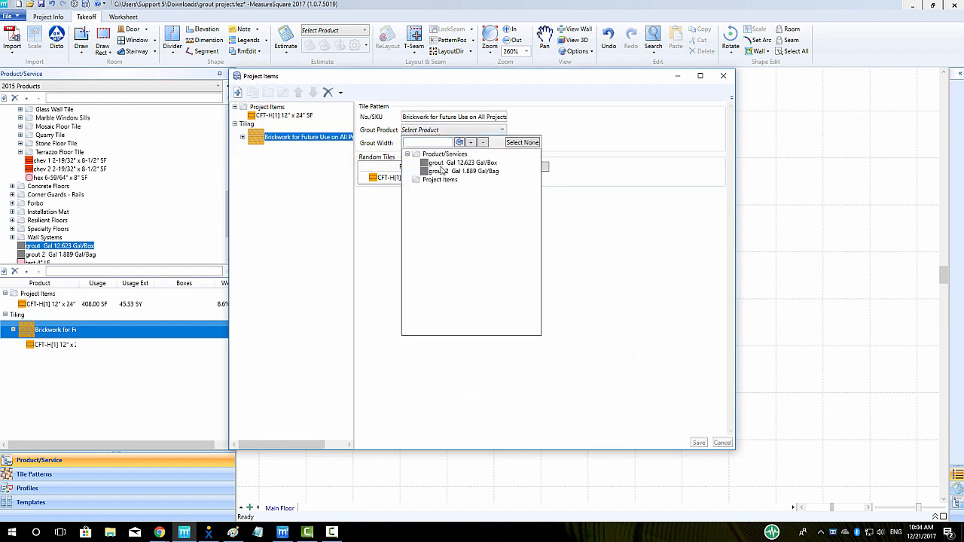
{"action": "left_click", "coordinate": [455, 162]}
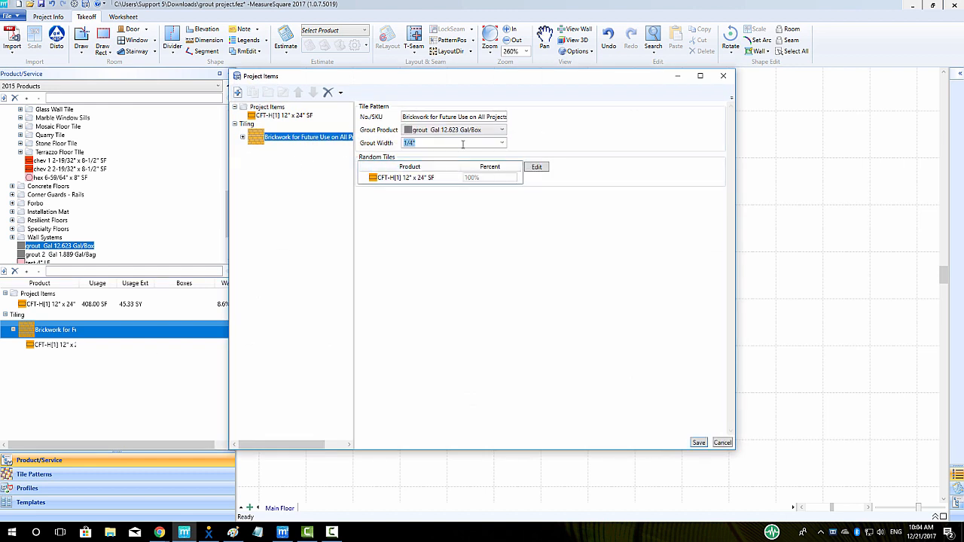
{"action": "left_click", "coordinate": [501, 144]}
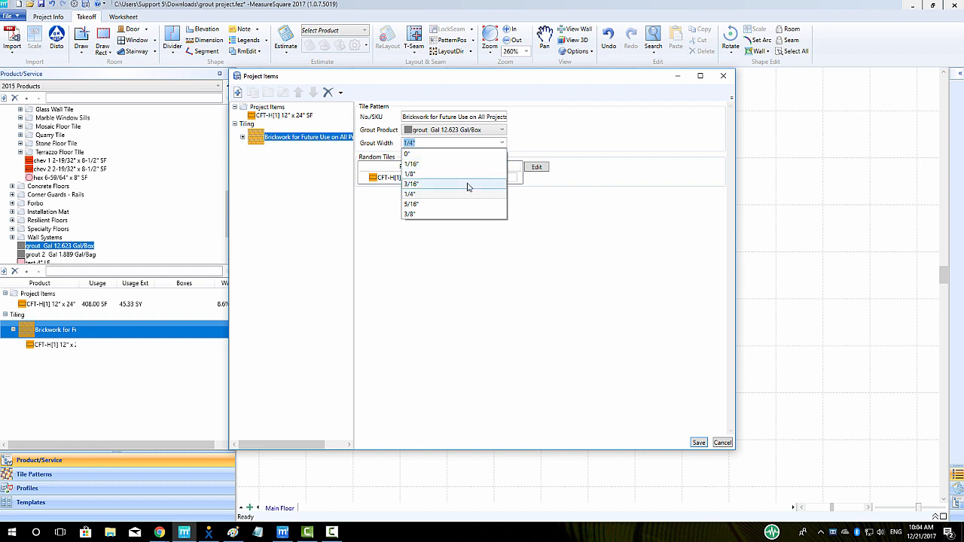
{"action": "left_click", "coordinate": [411, 184]}
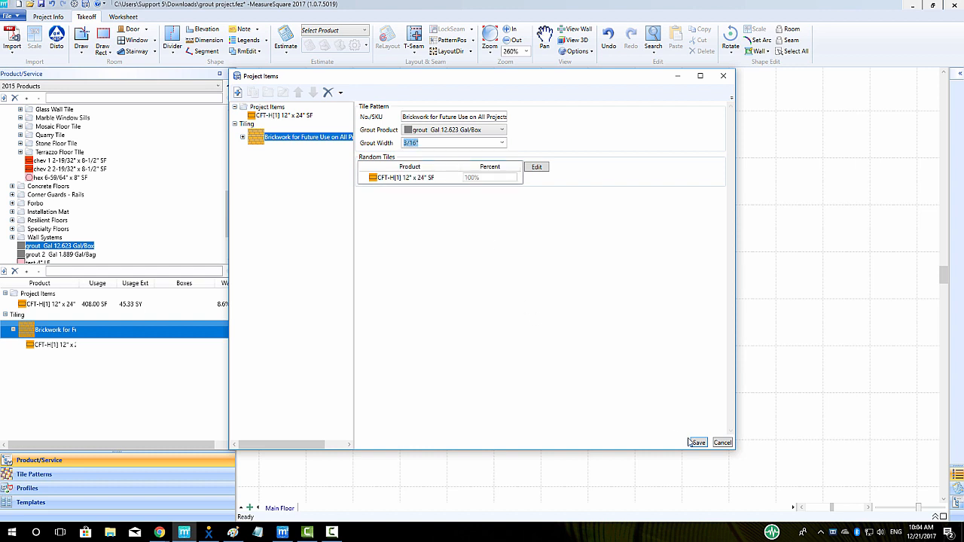
{"action": "left_click", "coordinate": [697, 442]}
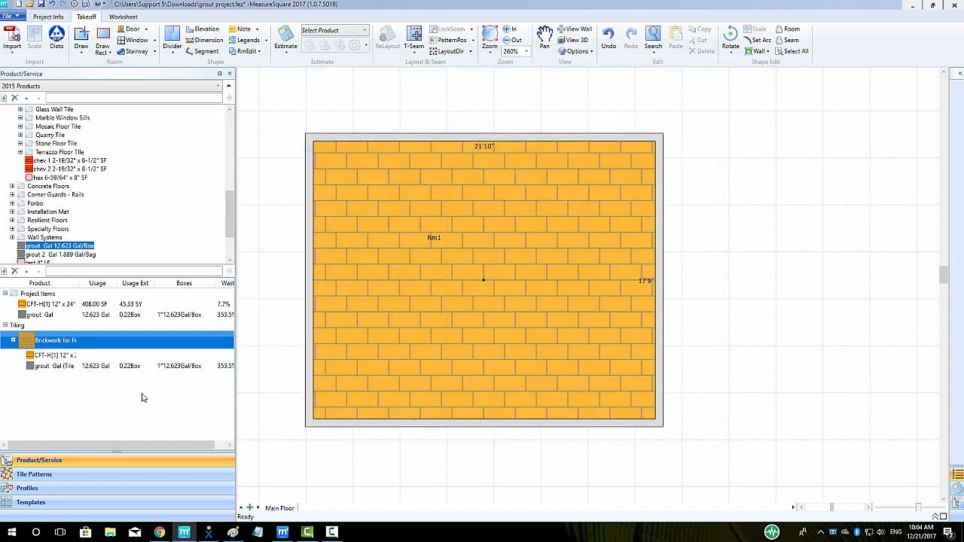
{"action": "mouse_move", "coordinate": [182, 330]}
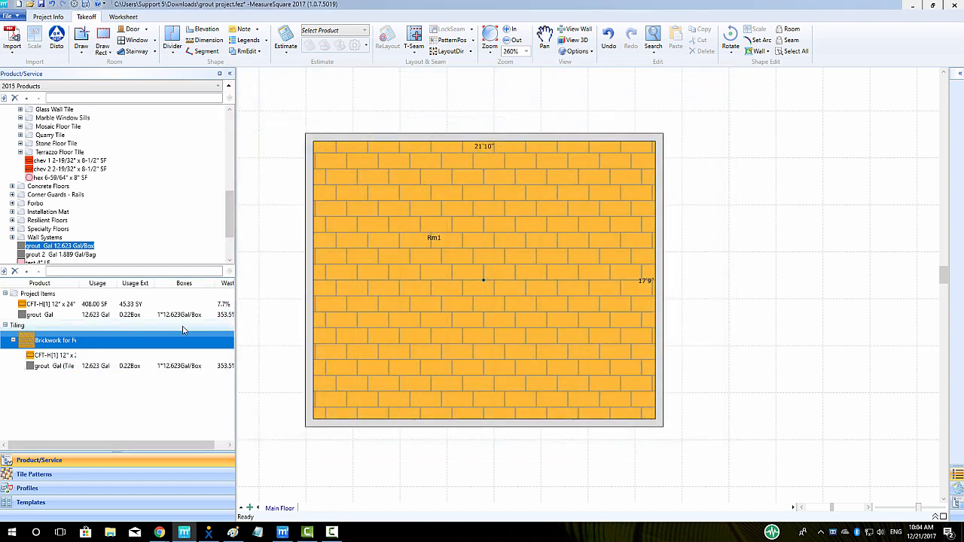